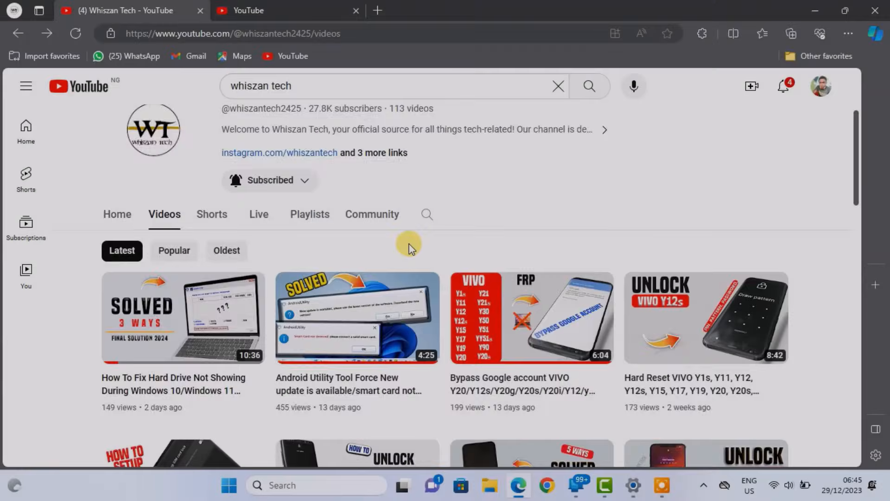
# Open the 3F0 boot device error video and select the missing-legacy-support comment
pyautogui.scroll(-3)
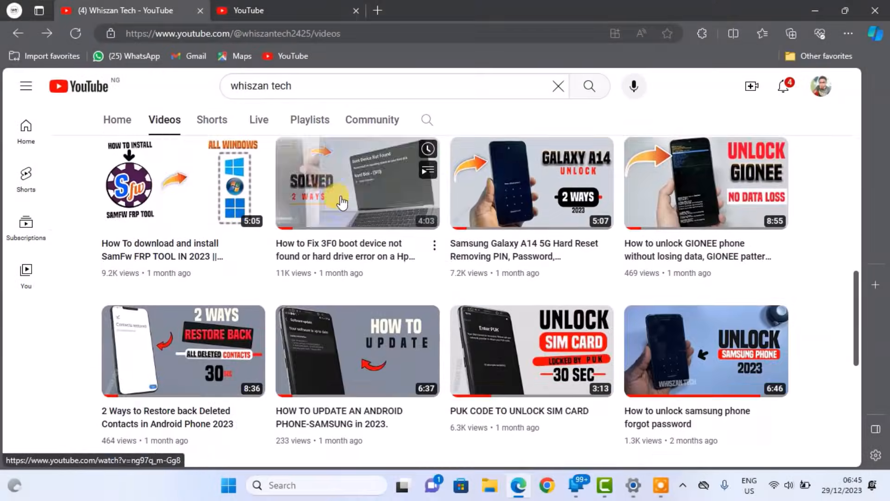
pyautogui.click(356, 183)
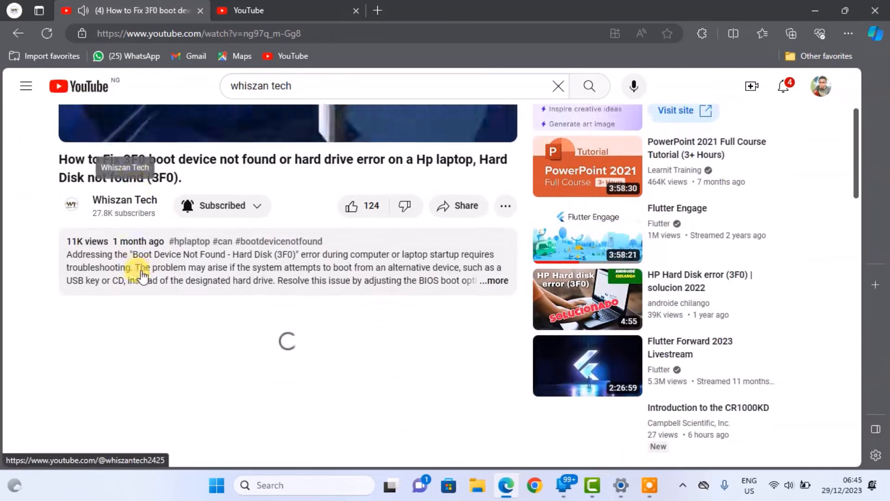
pyautogui.scroll(-3)
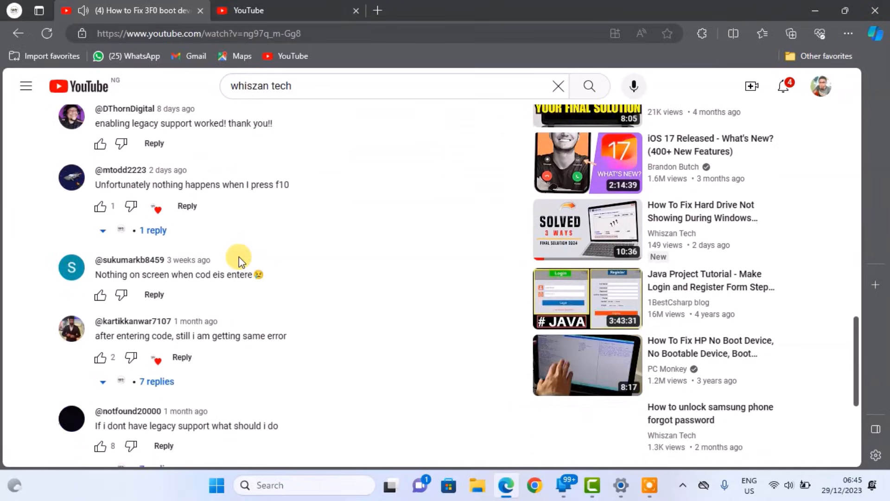
pyautogui.scroll(-3)
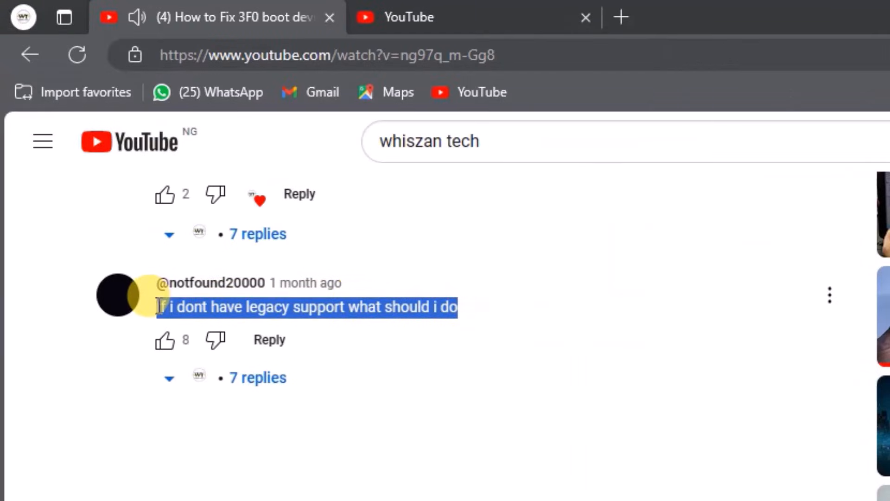
pyautogui.click(289, 307)
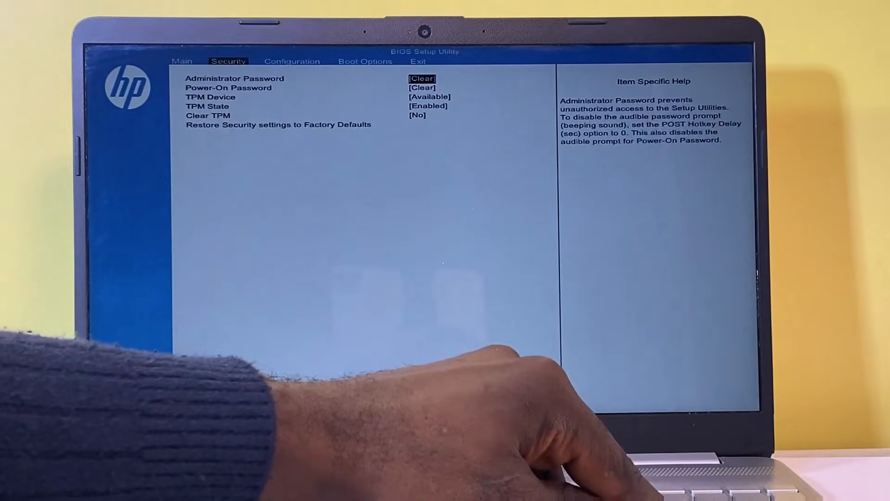
# Move to Boot Options and set Secure Boot to Disabled
pyautogui.click(364, 61)
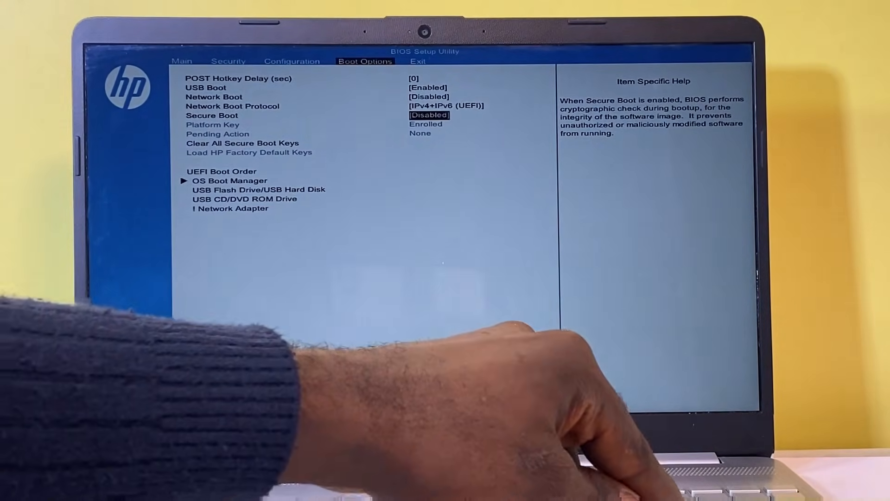
pyautogui.click(417, 61)
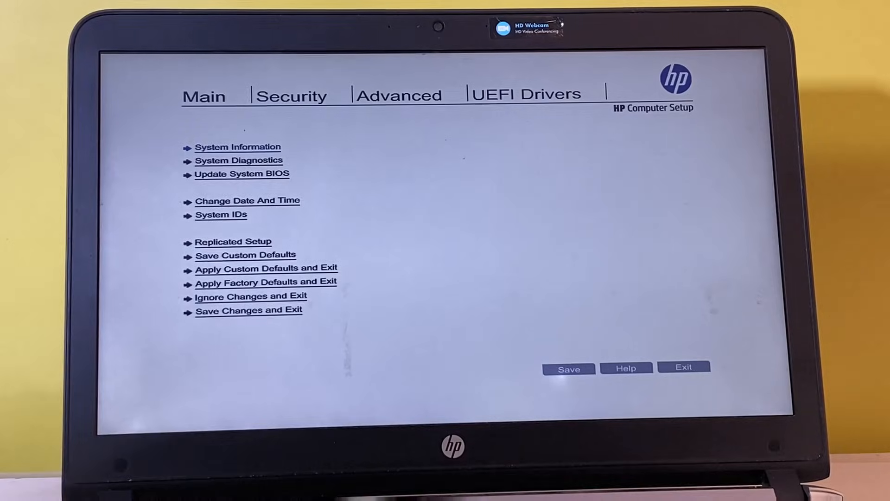
# Under Security > Secure Boot Configuration, choose 'Legacy Support Enable and Secure Boot Disable'
pyautogui.click(292, 94)
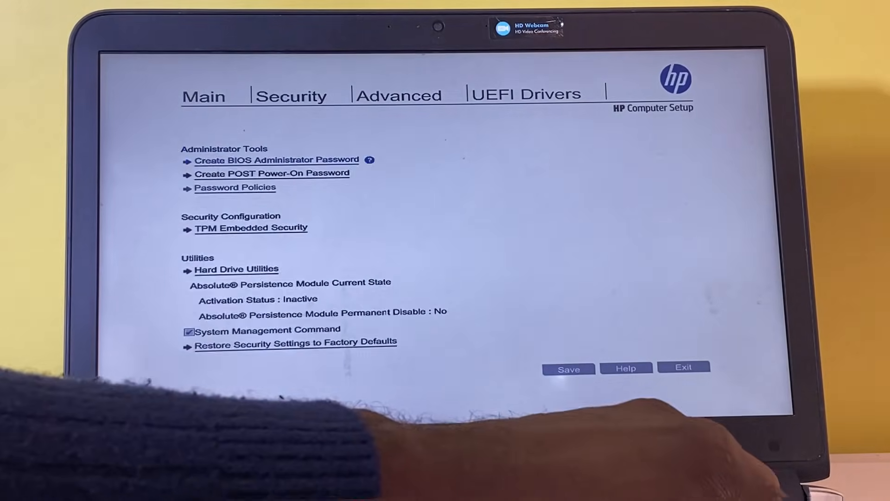
pyautogui.click(399, 95)
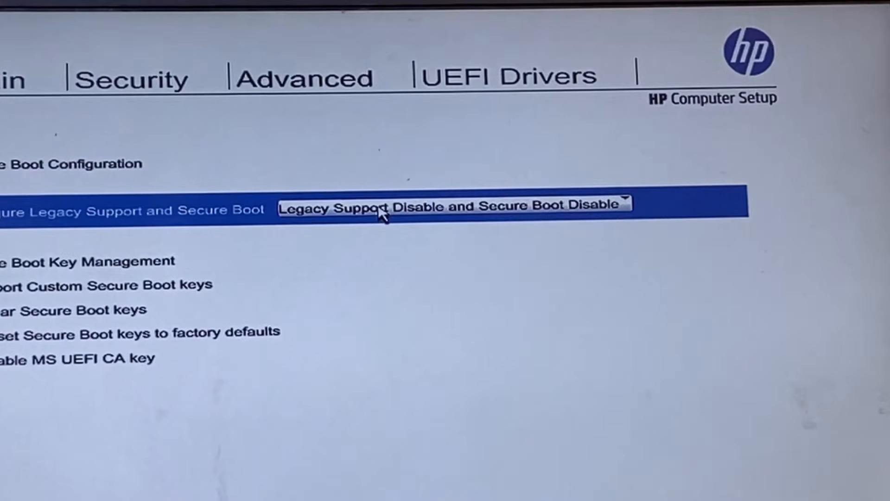
pyautogui.click(451, 205)
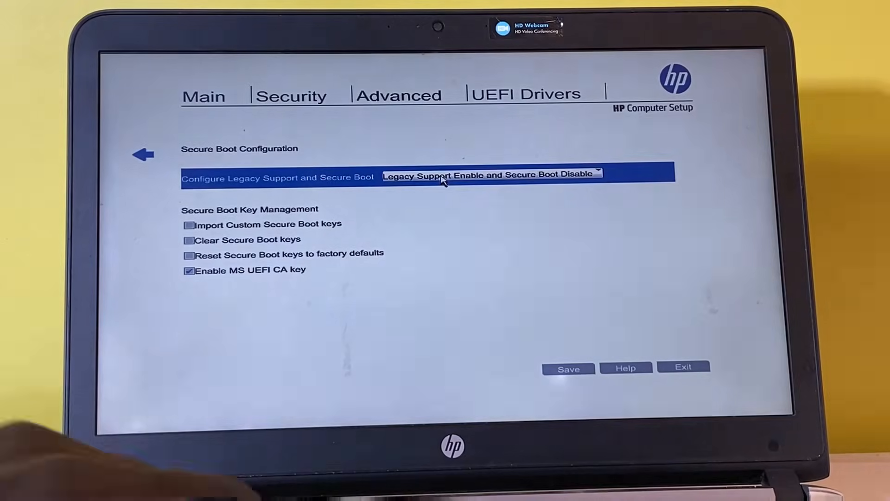
pyautogui.moveTo(507, 339)
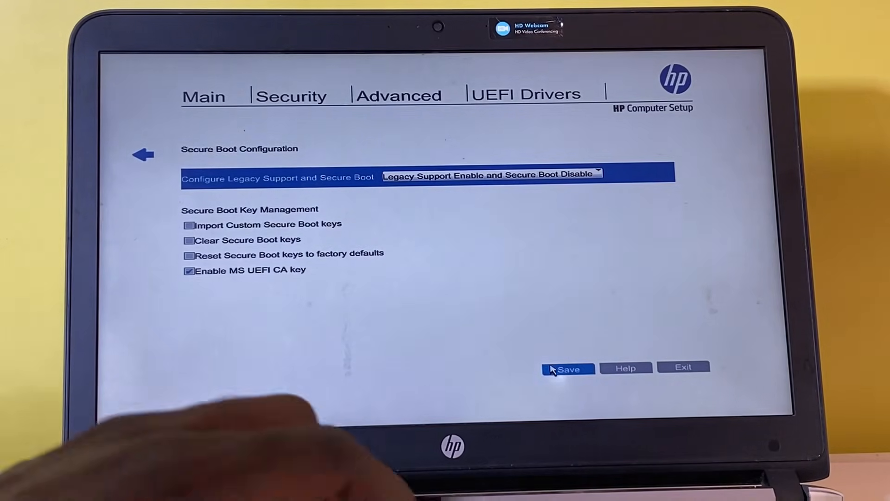
# Save the boot configuration, then exit Computer Setup confirming the save
pyautogui.click(567, 369)
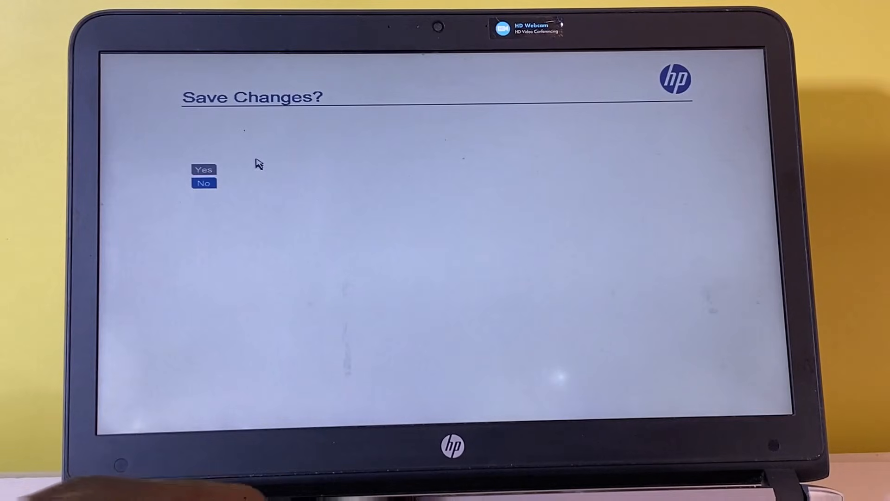
pyautogui.click(204, 169)
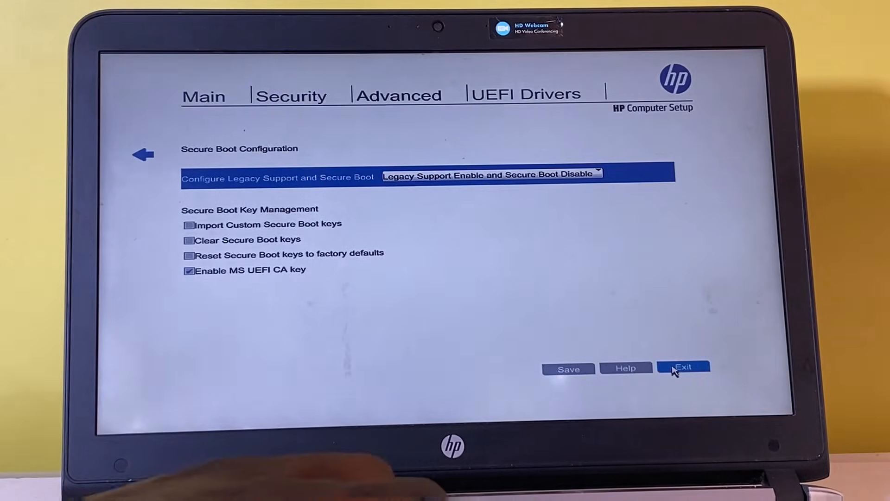
pyautogui.click(684, 367)
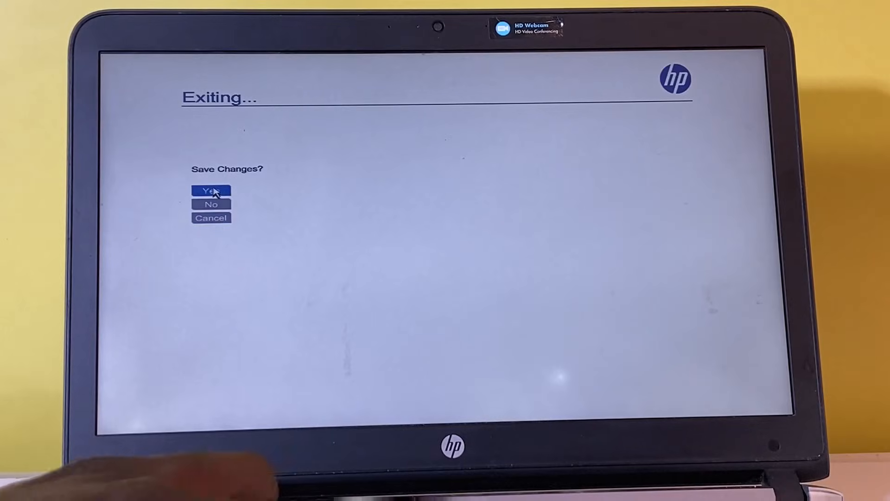
pyautogui.click(210, 190)
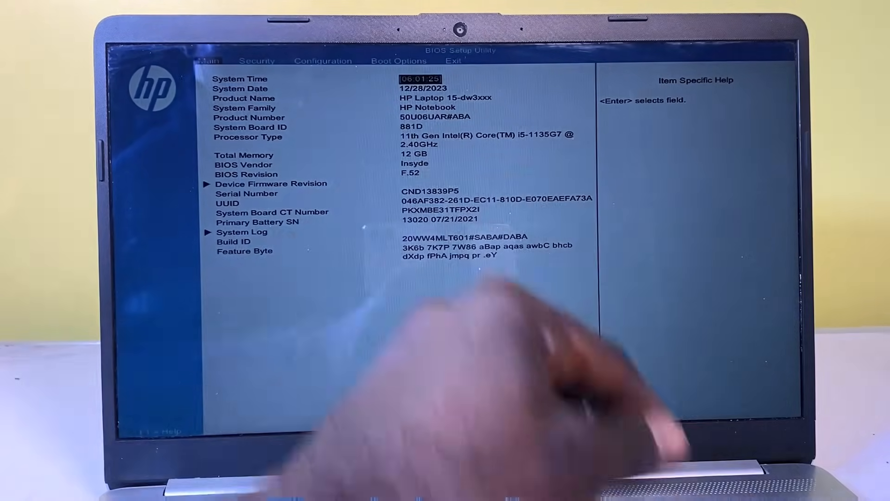
# Select Load Setup Defaults on the Exit tab to bring up its Yes/No prompt
pyautogui.click(324, 61)
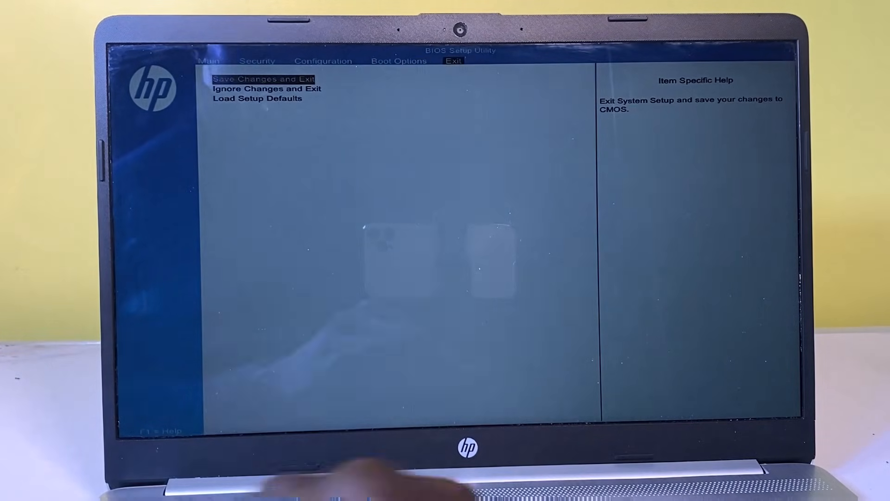
pyautogui.press('down')
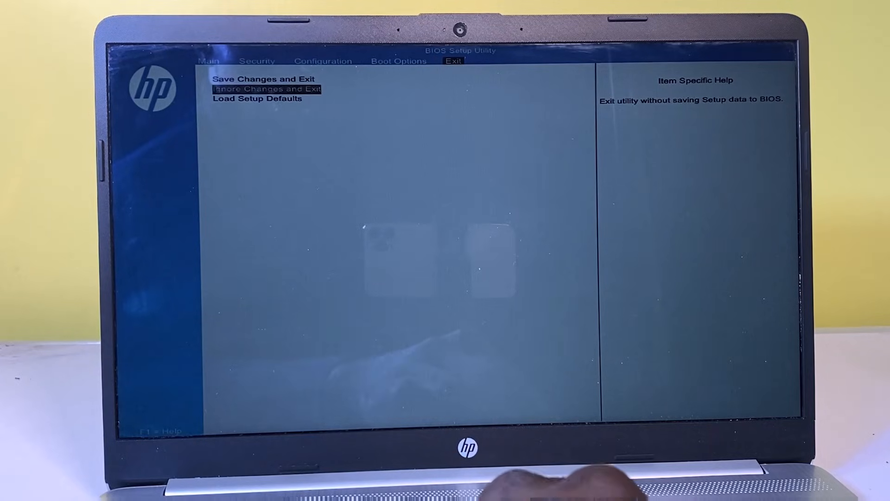
pyautogui.press('Down')
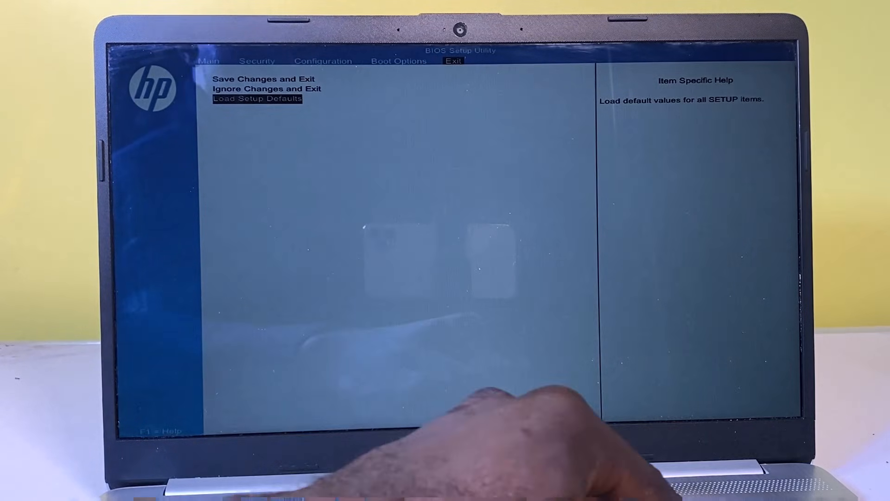
pyautogui.press('enter')
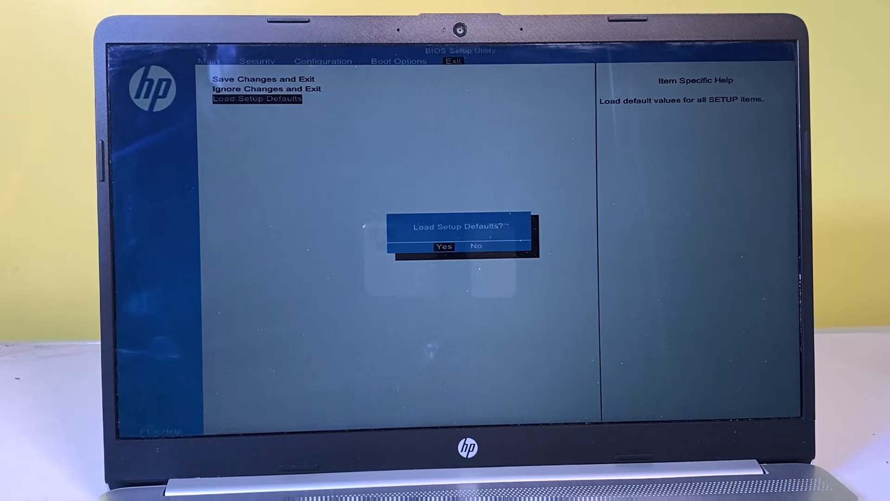